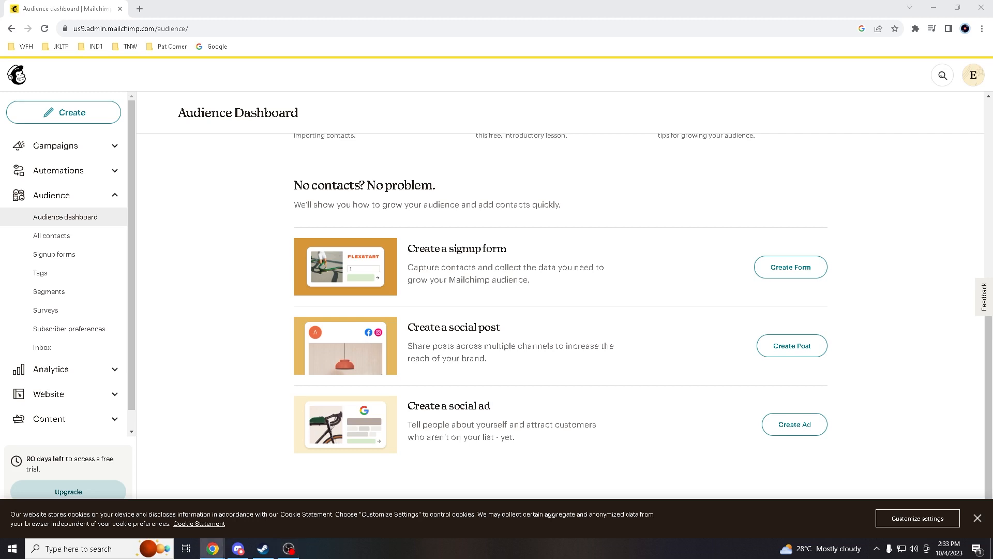
{"action": "mouse_move", "coordinate": [48, 291]}
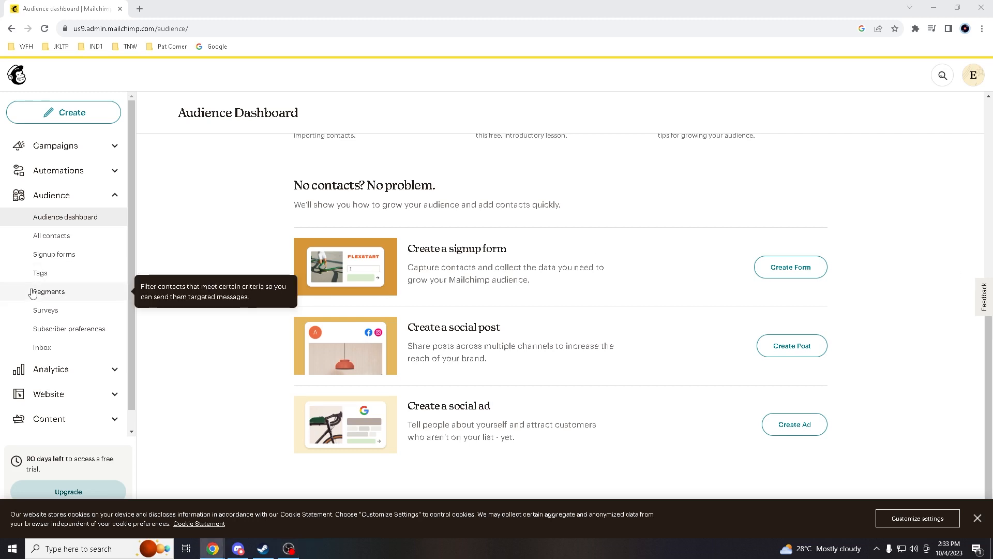
{"action": "mouse_move", "coordinate": [217, 371]}
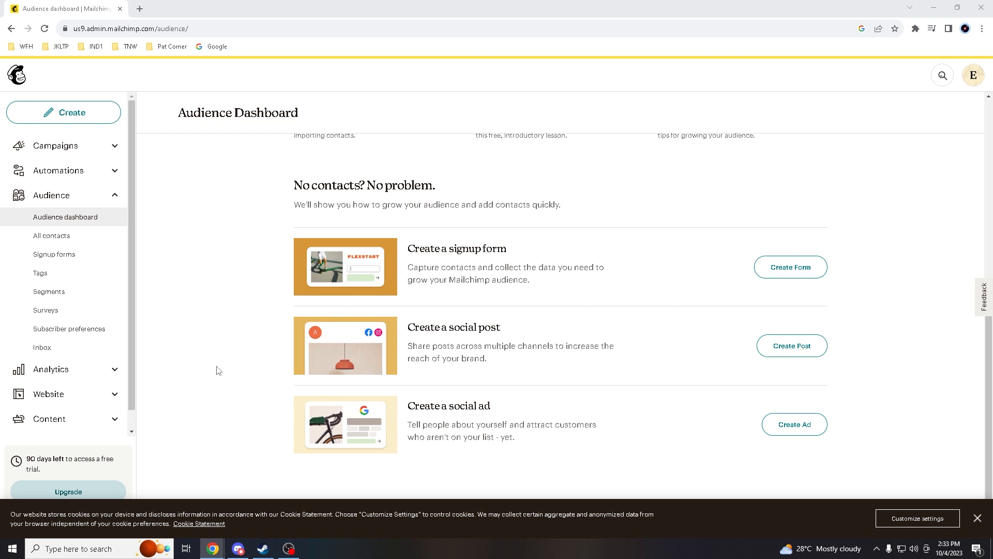
{"action": "mouse_move", "coordinate": [221, 369]}
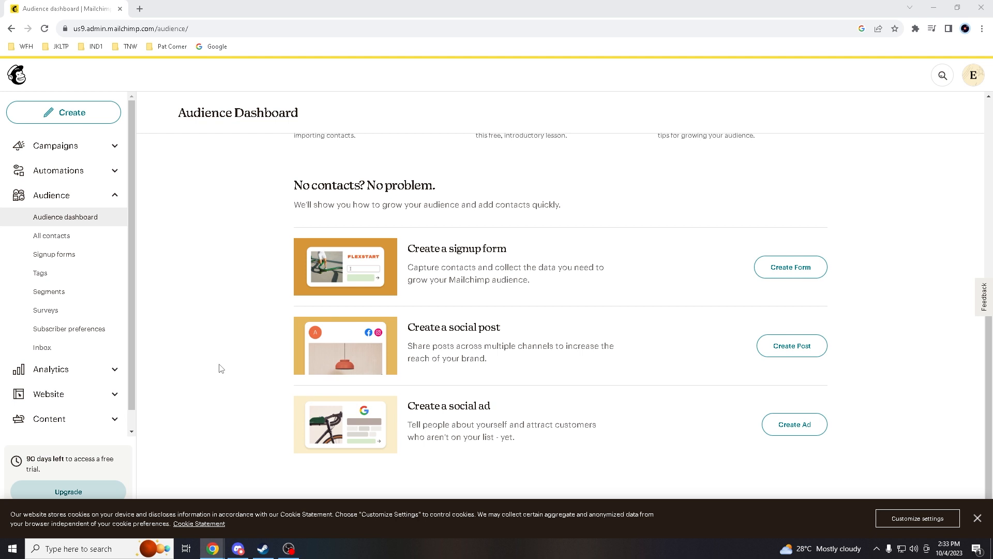
{"action": "mouse_move", "coordinate": [221, 365]}
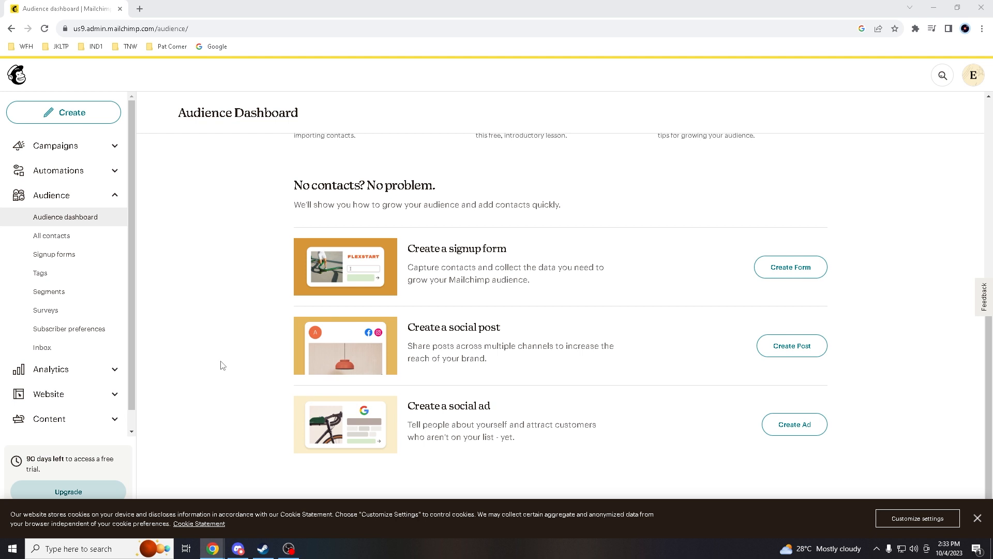
{"action": "mouse_move", "coordinate": [232, 361]}
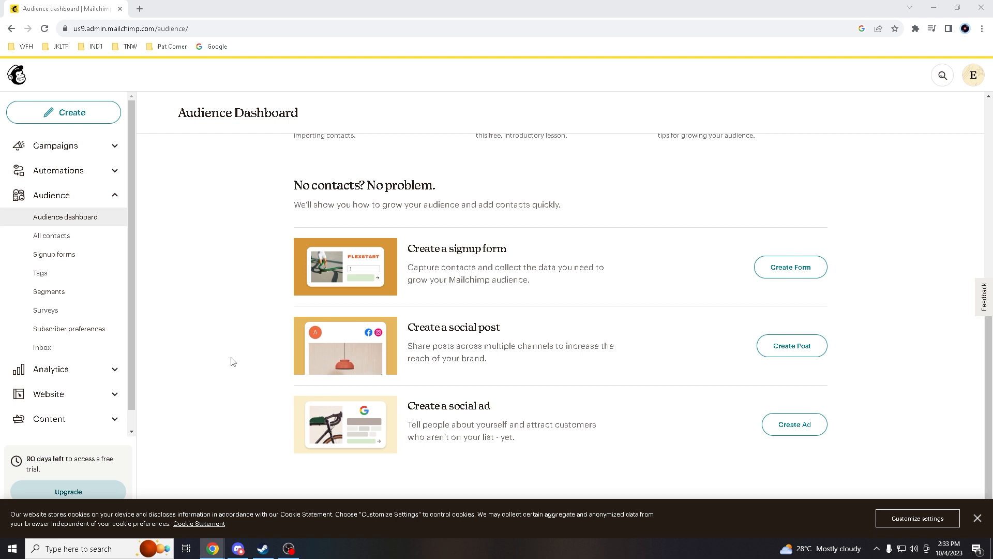
{"action": "mouse_move", "coordinate": [237, 362]}
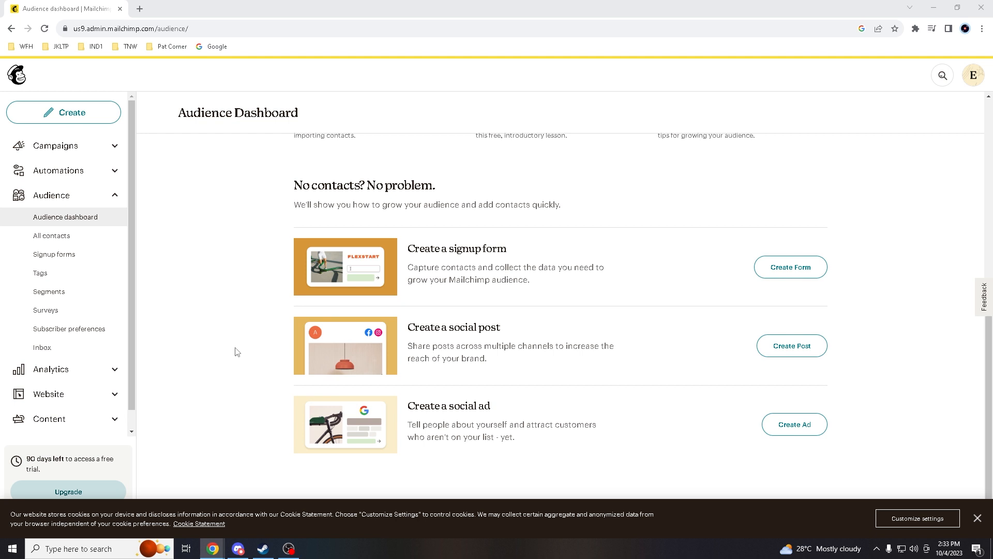
{"action": "mouse_move", "coordinate": [235, 348]}
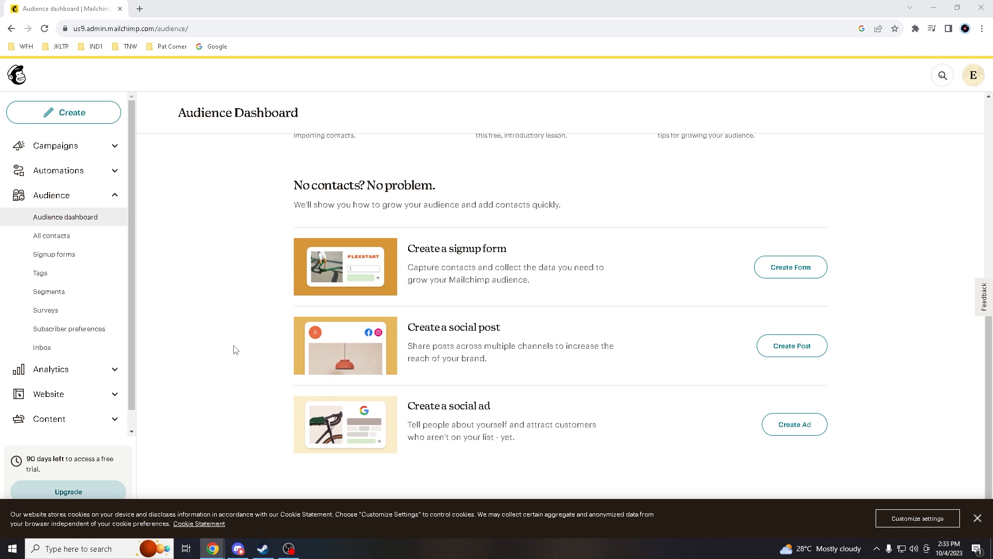
{"action": "mouse_move", "coordinate": [235, 349]}
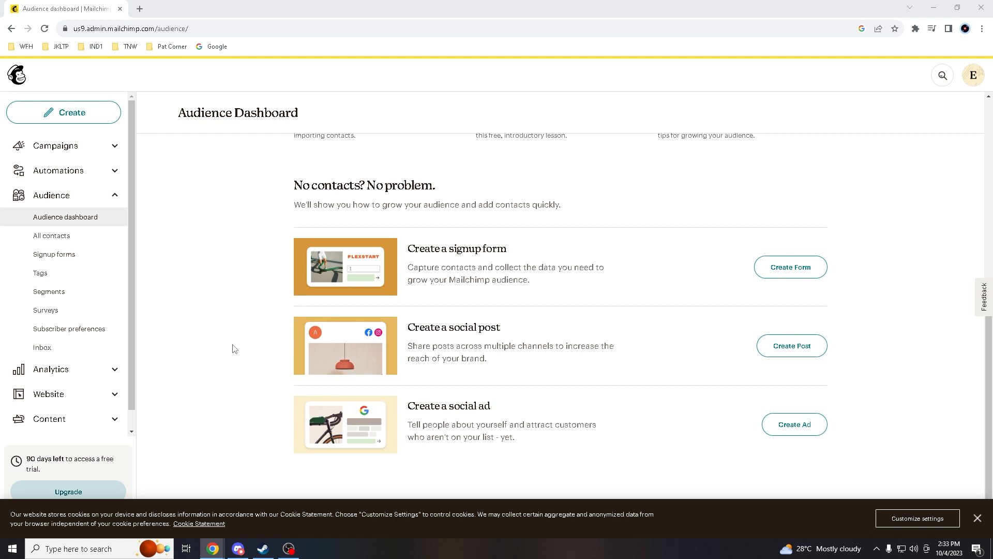
{"action": "mouse_move", "coordinate": [804, 243]}
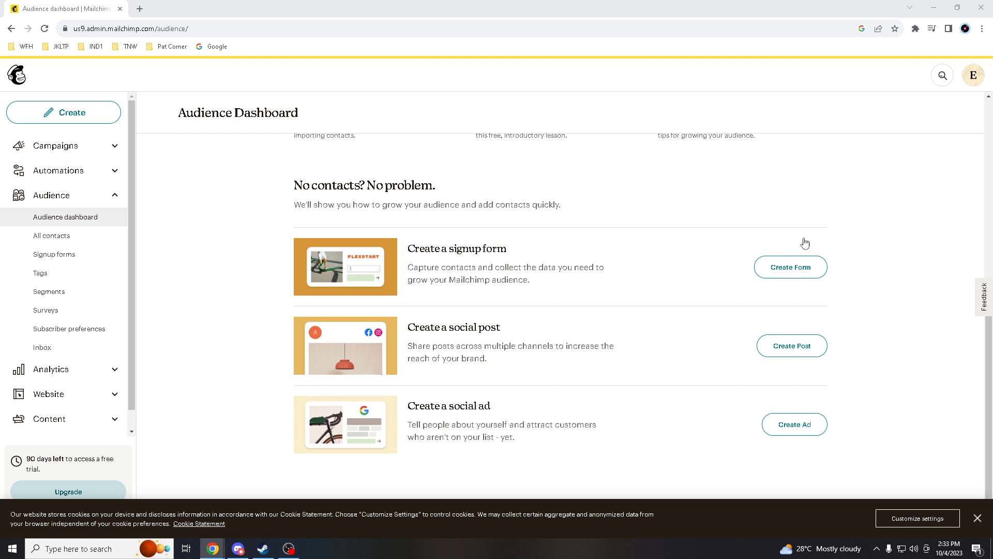
{"action": "mouse_move", "coordinate": [967, 7]}
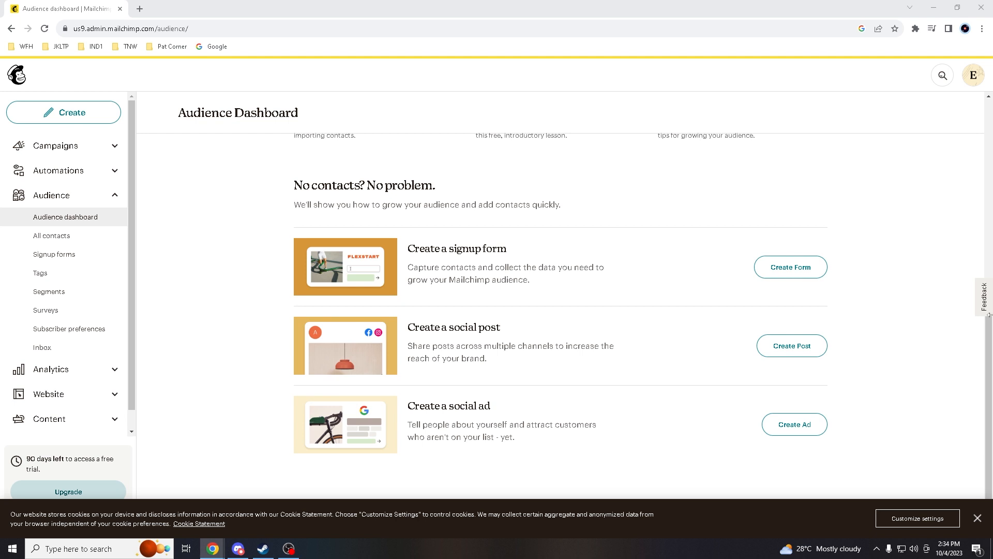
{"action": "mouse_move", "coordinate": [218, 337]}
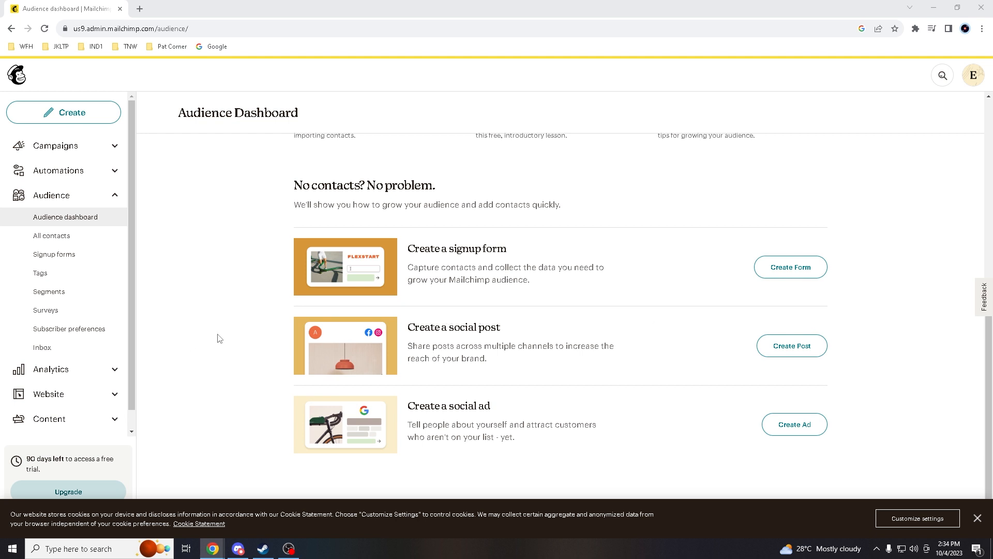
{"action": "mouse_move", "coordinate": [227, 337]}
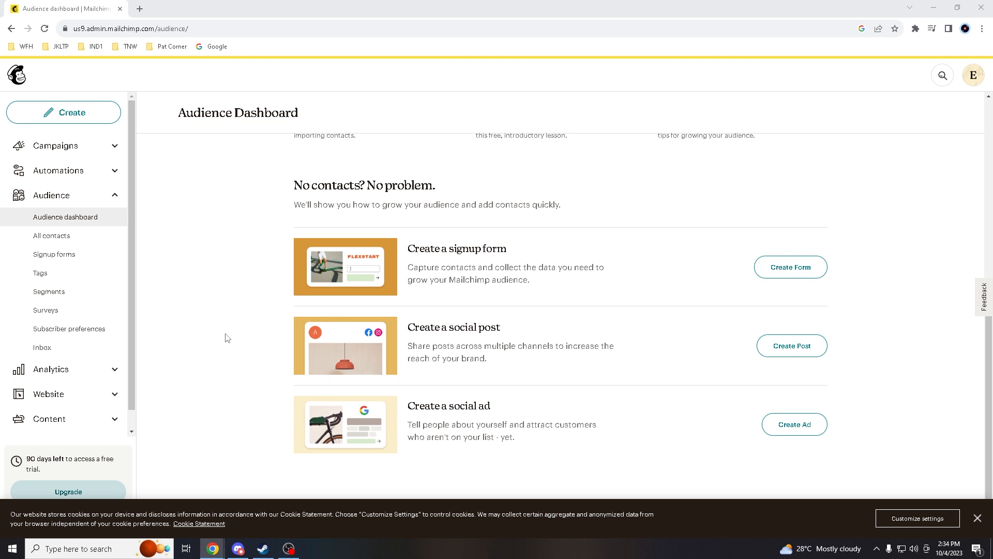
{"action": "mouse_move", "coordinate": [600, 307]}
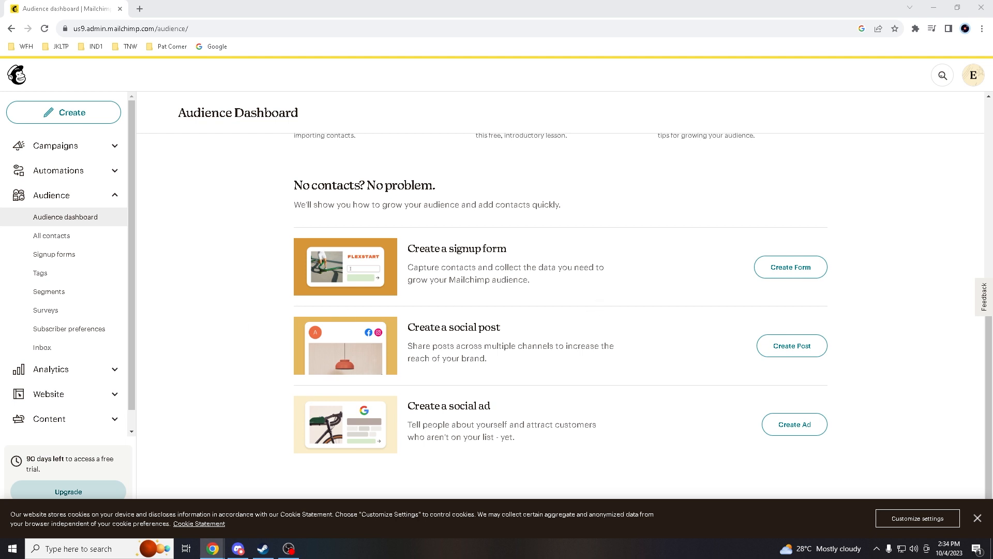
- Navigate from the Campaigns page to the Audience dashboard via the left navigation
{"action": "scroll", "scroll_direction": "up", "scroll_amount": 3}
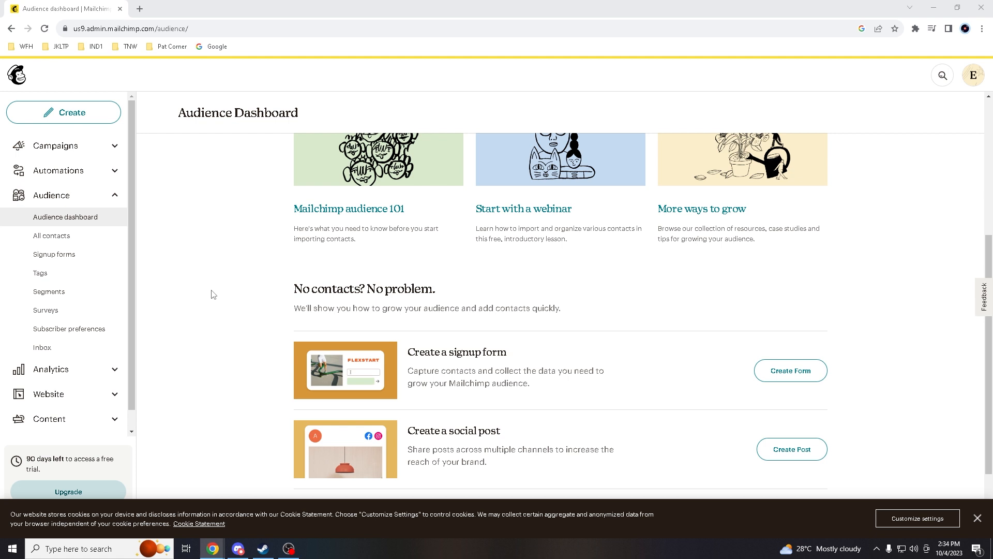
{"action": "scroll", "scroll_direction": "down", "scroll_amount": 3}
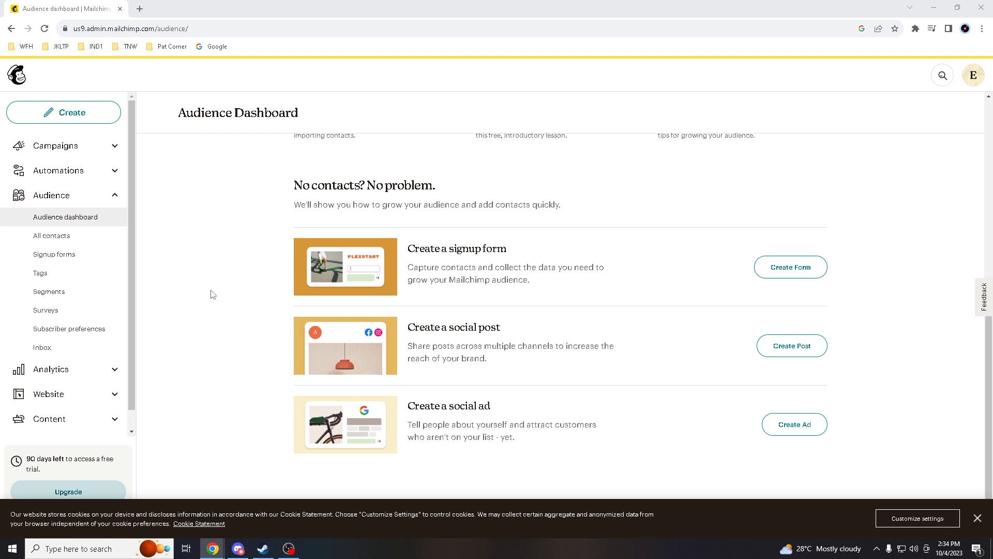
{"action": "mouse_move", "coordinate": [213, 292]}
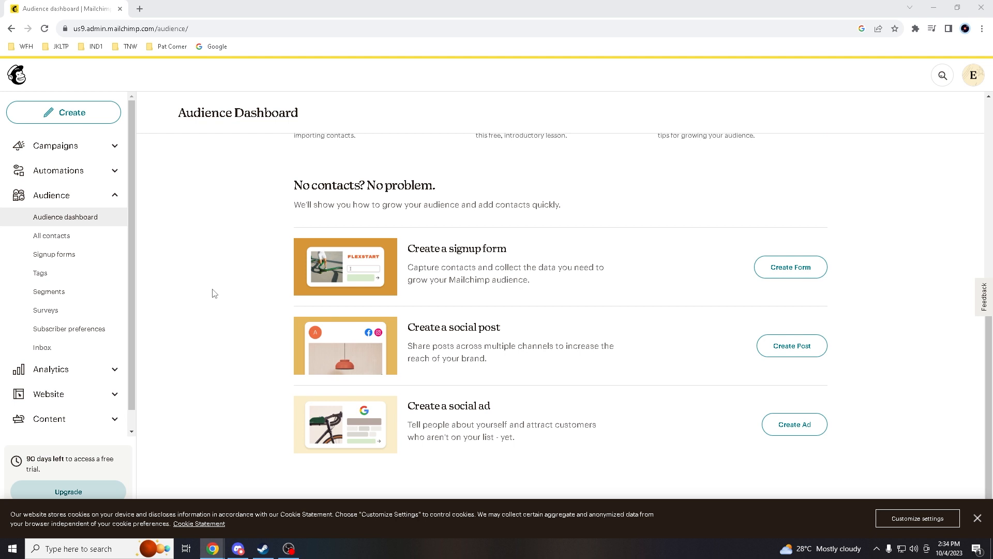
{"action": "mouse_move", "coordinate": [224, 292]}
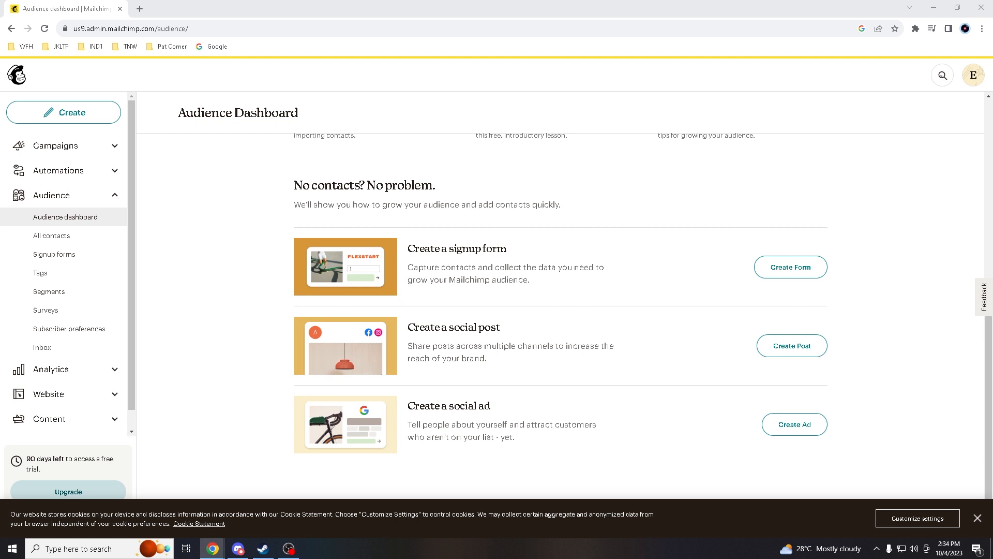
{"action": "mouse_move", "coordinate": [879, 272]}
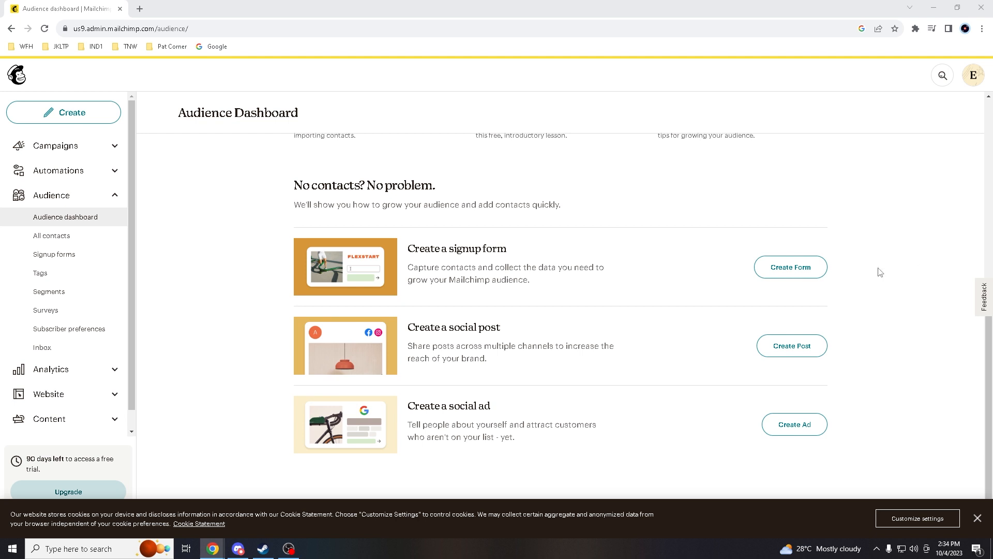
{"action": "mouse_move", "coordinate": [219, 266]}
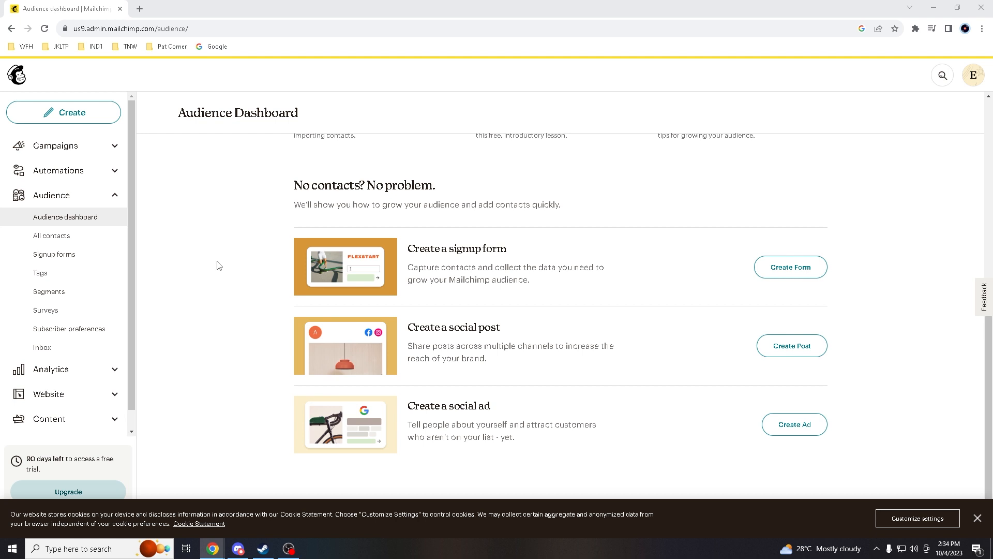
{"action": "mouse_move", "coordinate": [239, 274]}
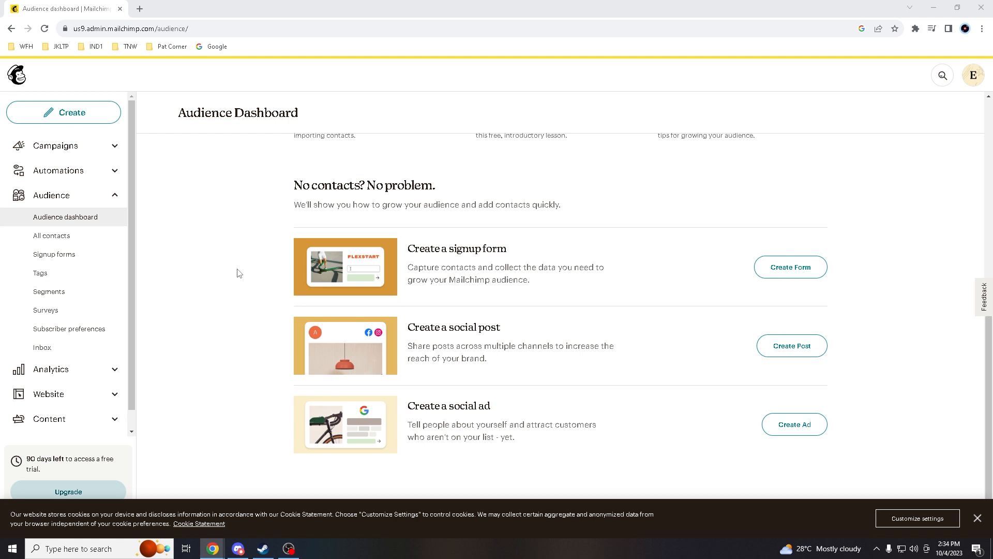
{"action": "mouse_move", "coordinate": [197, 280]}
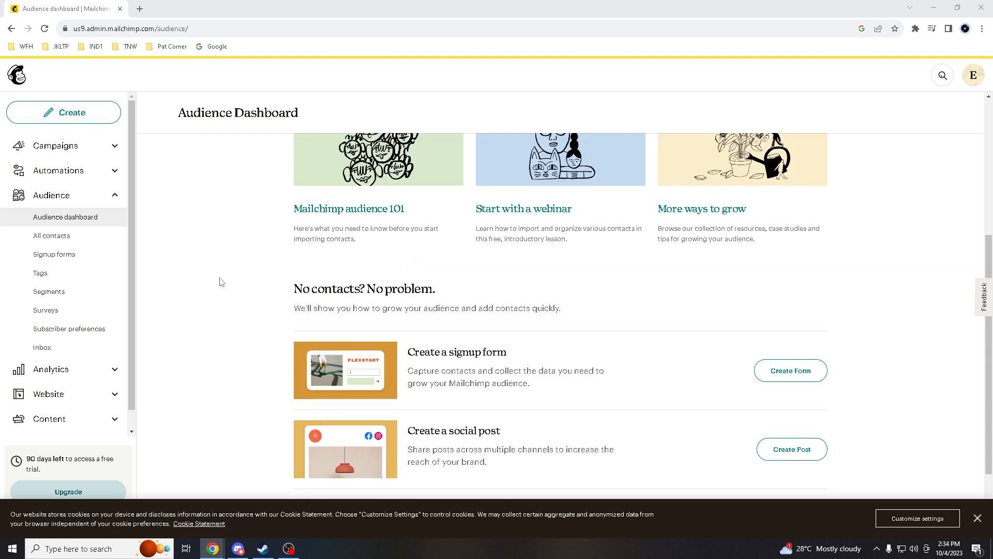
{"action": "mouse_move", "coordinate": [216, 283]}
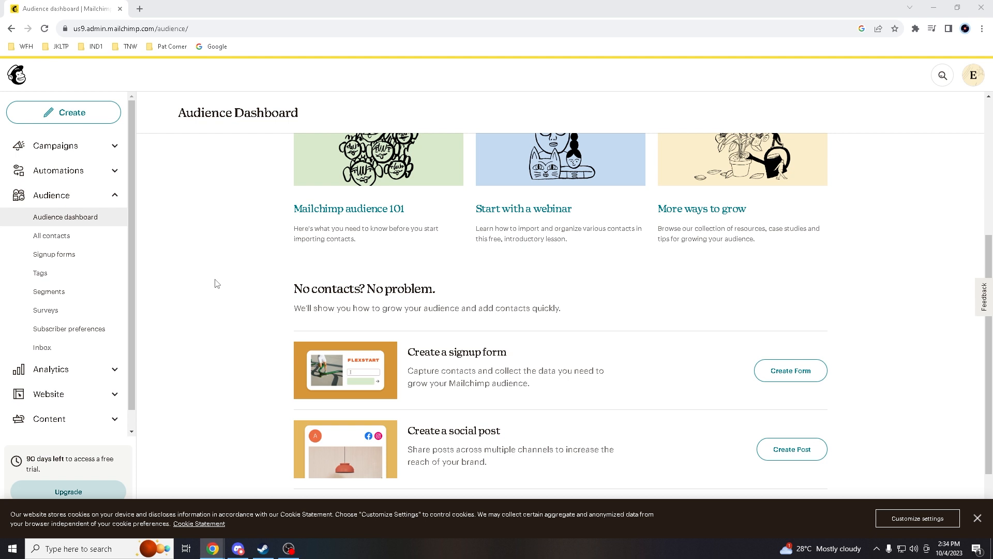
{"action": "mouse_move", "coordinate": [207, 281]}
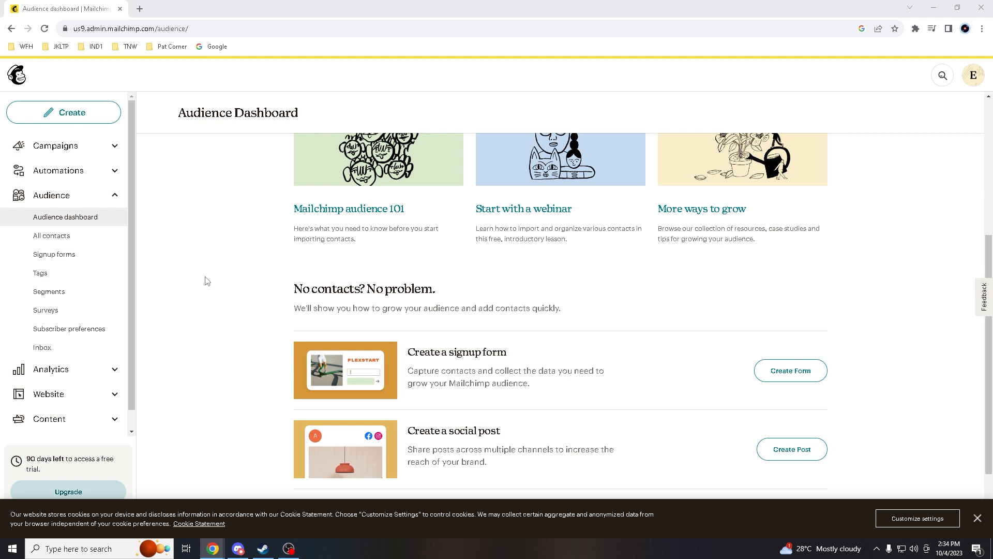
{"action": "scroll", "scroll_direction": "down", "scroll_amount": 3}
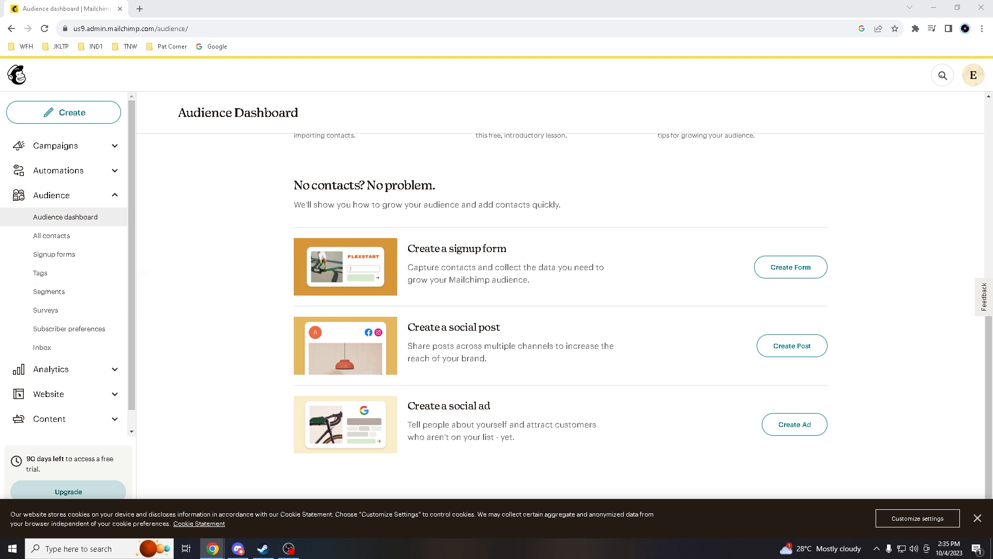
{"action": "mouse_move", "coordinate": [230, 351]}
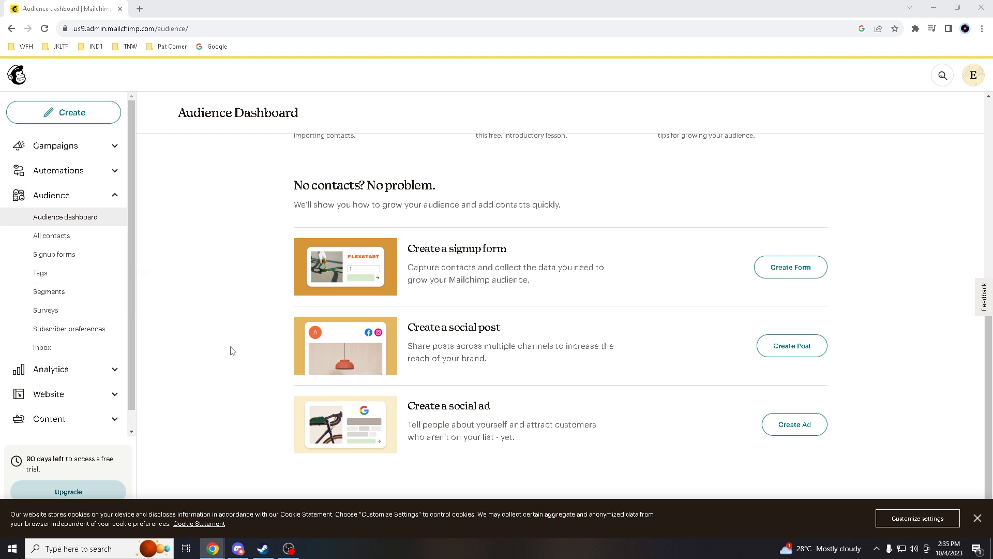
{"action": "mouse_move", "coordinate": [232, 349]}
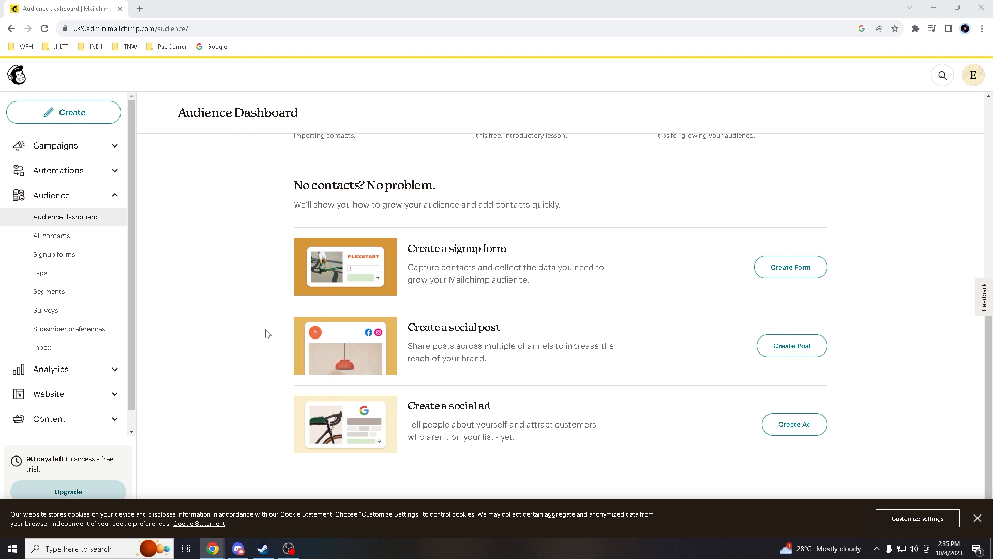
{"action": "mouse_move", "coordinate": [246, 328]}
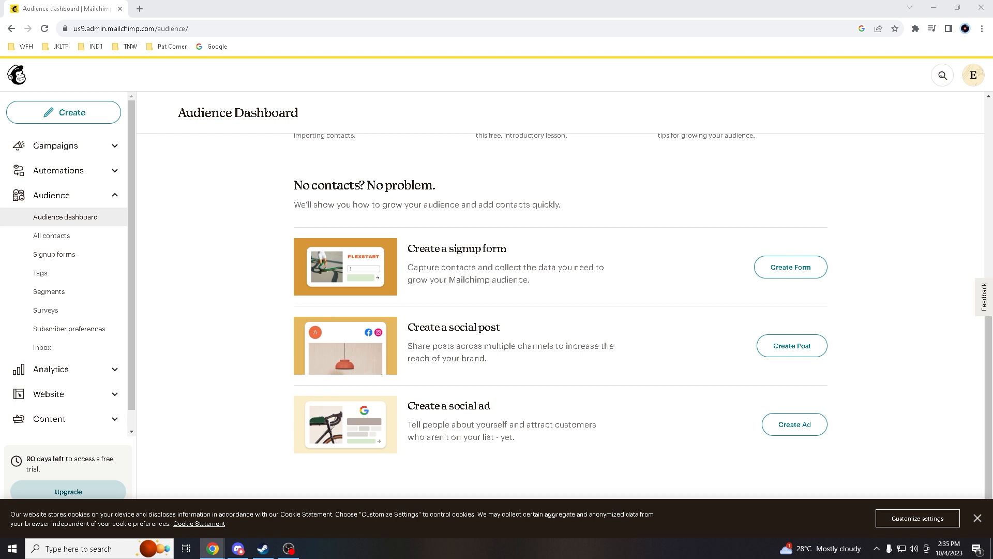
{"action": "mouse_move", "coordinate": [228, 184]}
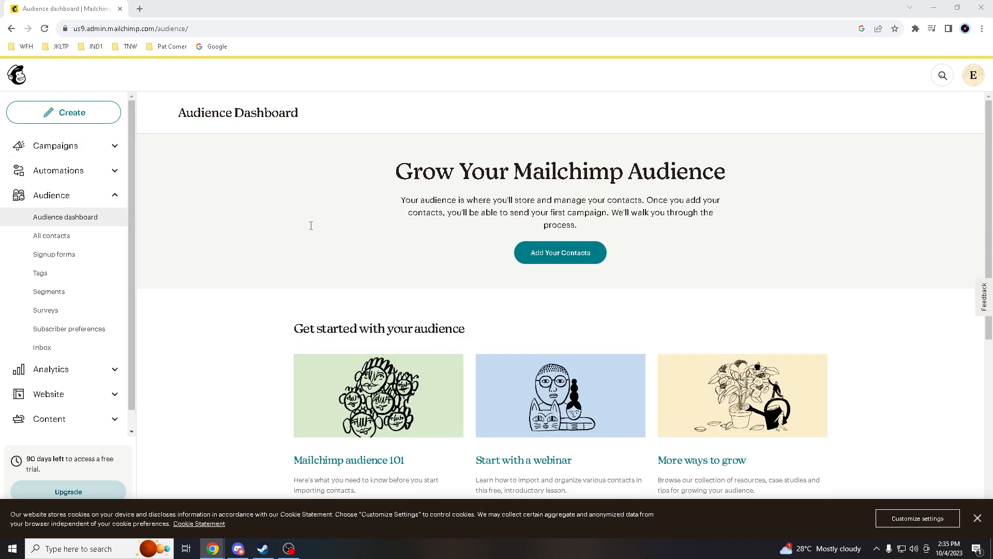
{"action": "mouse_move", "coordinate": [60, 146]}
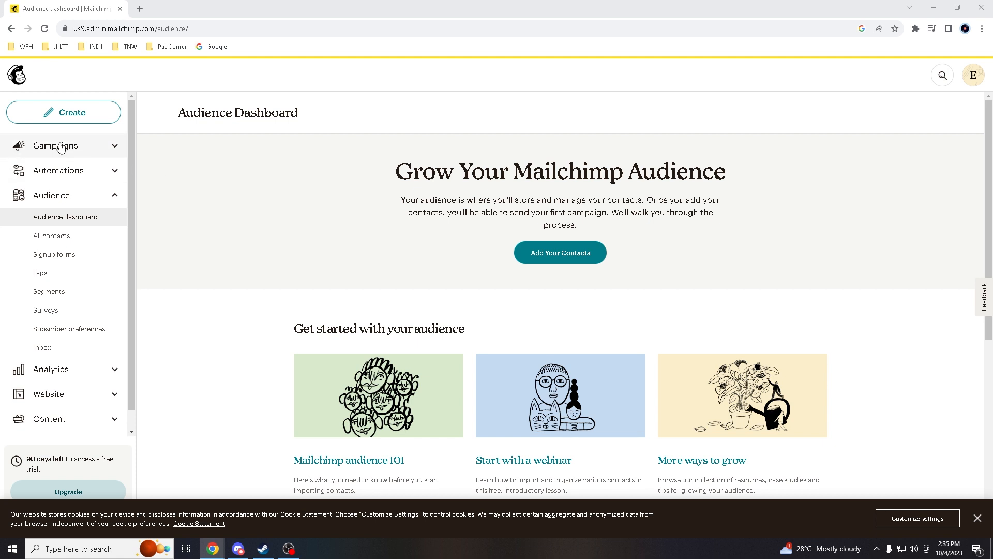
{"action": "left_click", "coordinate": [56, 145]}
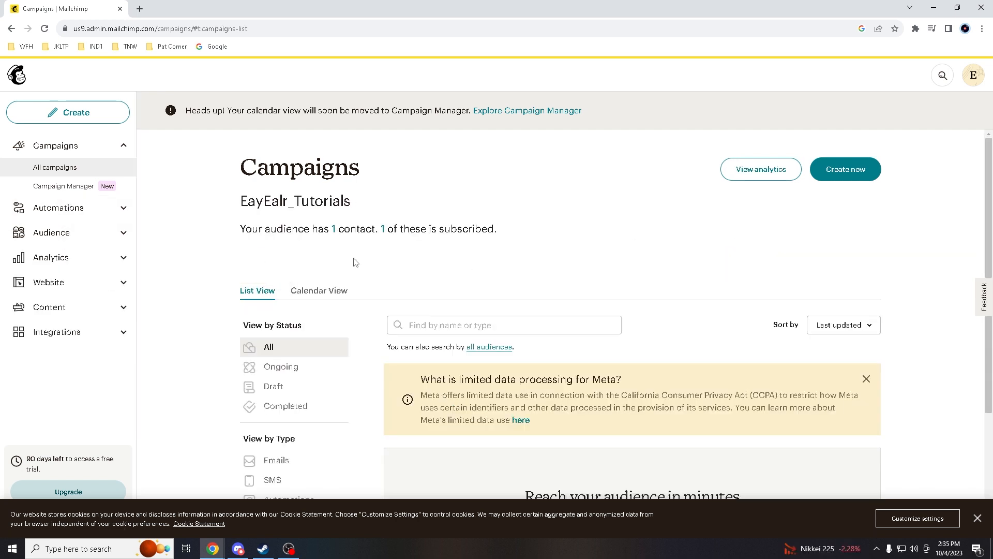
{"action": "scroll", "scroll_direction": "down", "scroll_amount": 3}
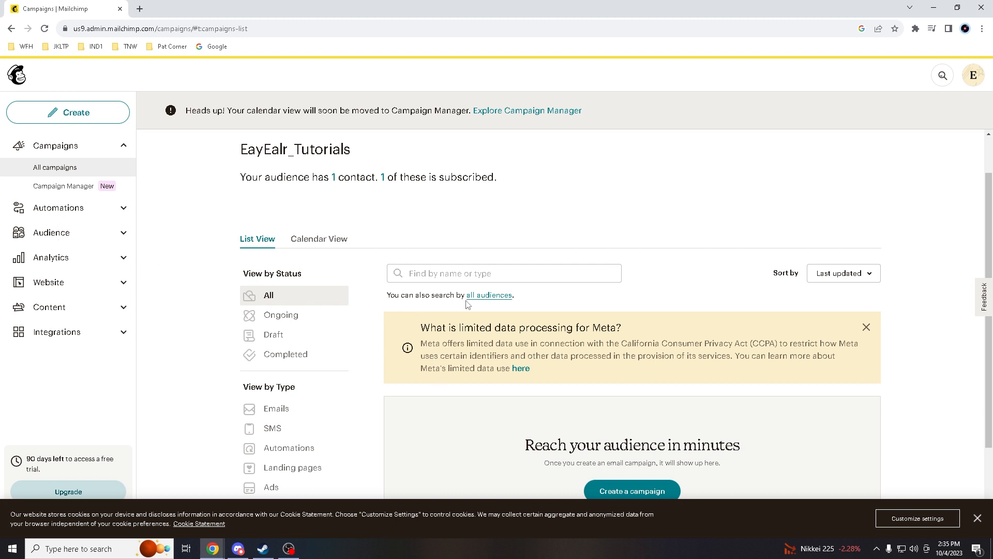
{"action": "mouse_move", "coordinate": [513, 320]}
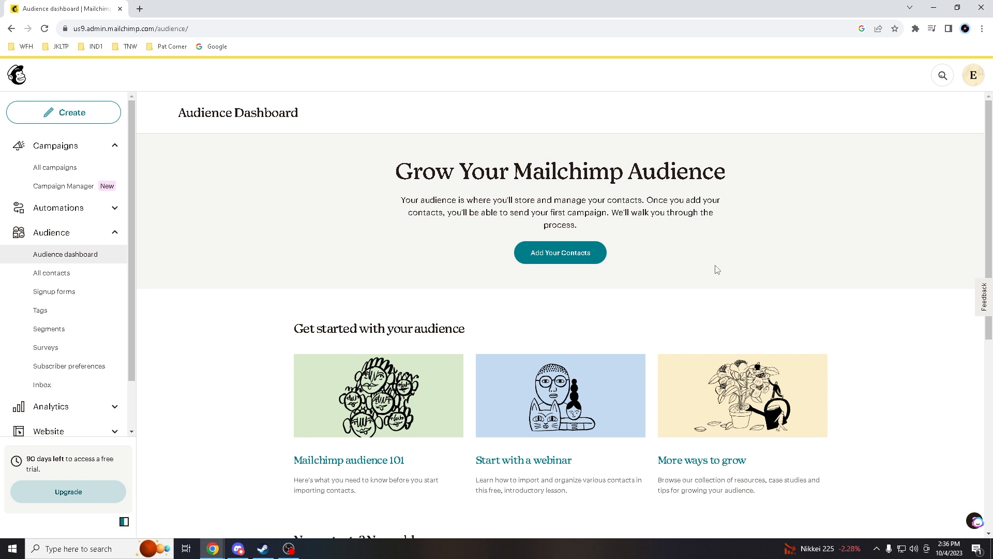
{"action": "mouse_move", "coordinate": [560, 252]}
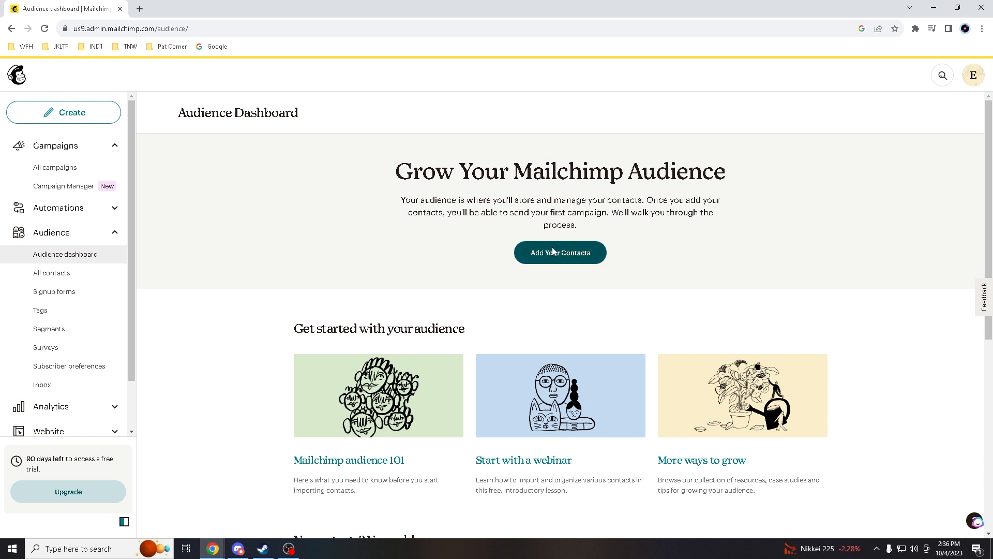
- Start 'Add Your Contacts' from the Audience Dashboard to reach the import method choices
{"action": "left_click", "coordinate": [560, 253]}
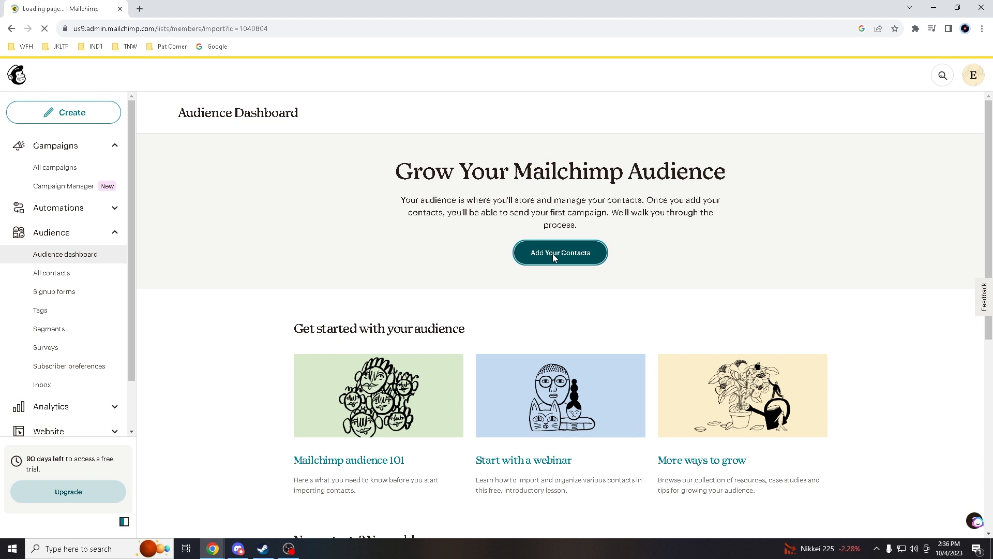
{"action": "left_click", "coordinate": [559, 253]}
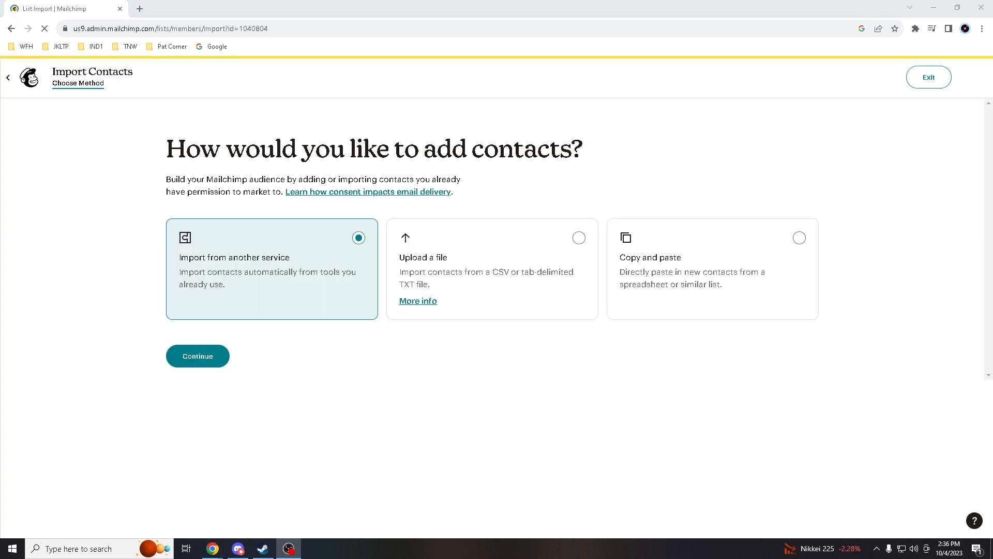
{"action": "mouse_move", "coordinate": [382, 390]}
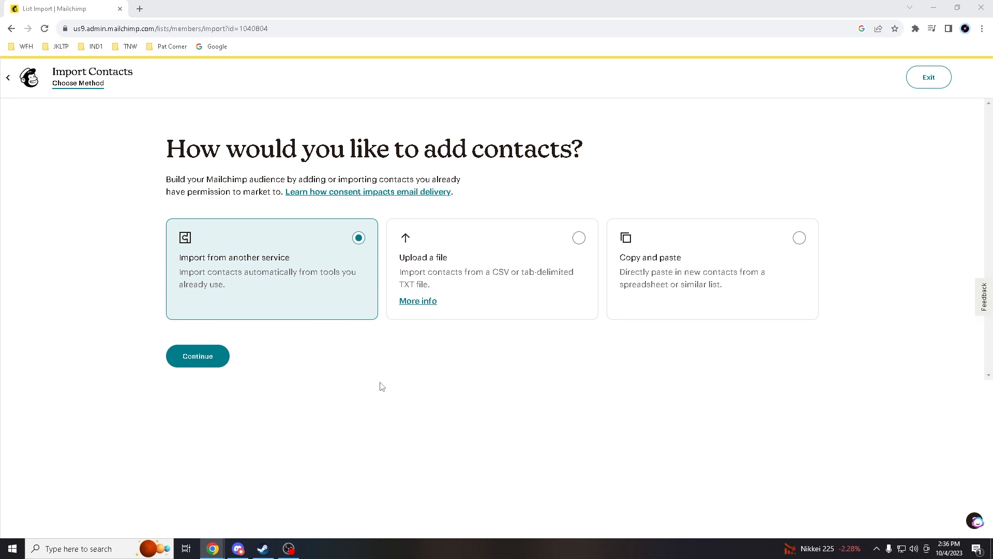
{"action": "mouse_move", "coordinate": [335, 331]}
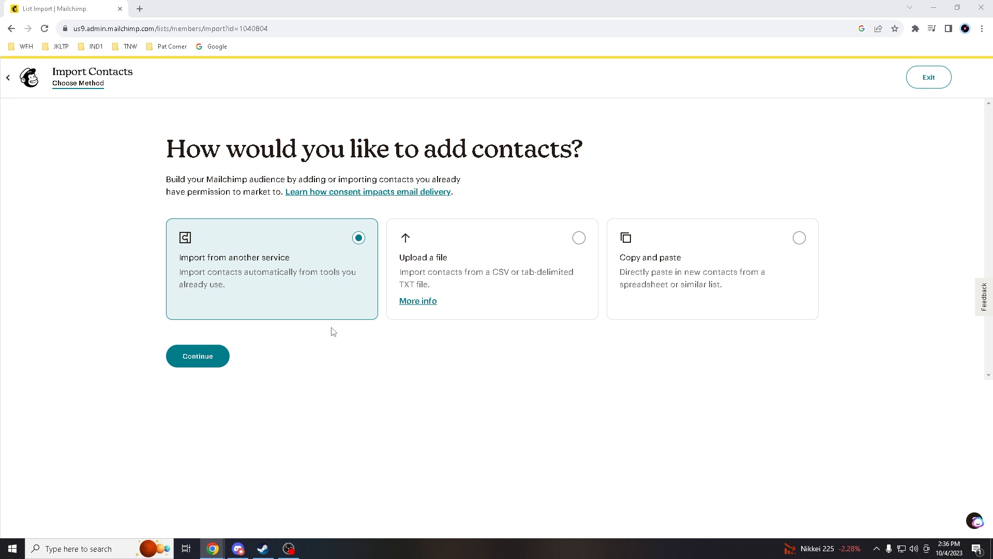
{"action": "mouse_move", "coordinate": [452, 278]}
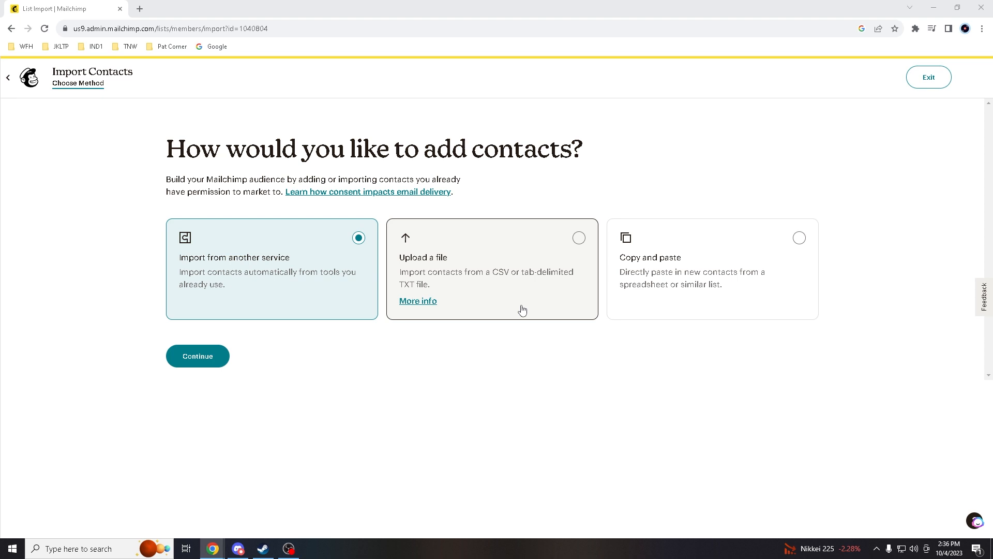
{"action": "mouse_move", "coordinate": [686, 331]}
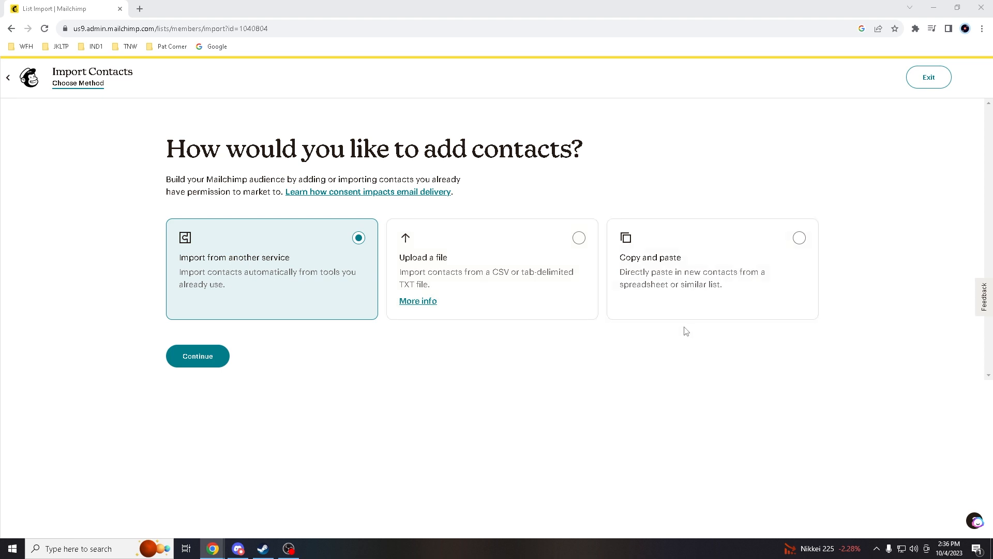
{"action": "mouse_move", "coordinate": [288, 313]}
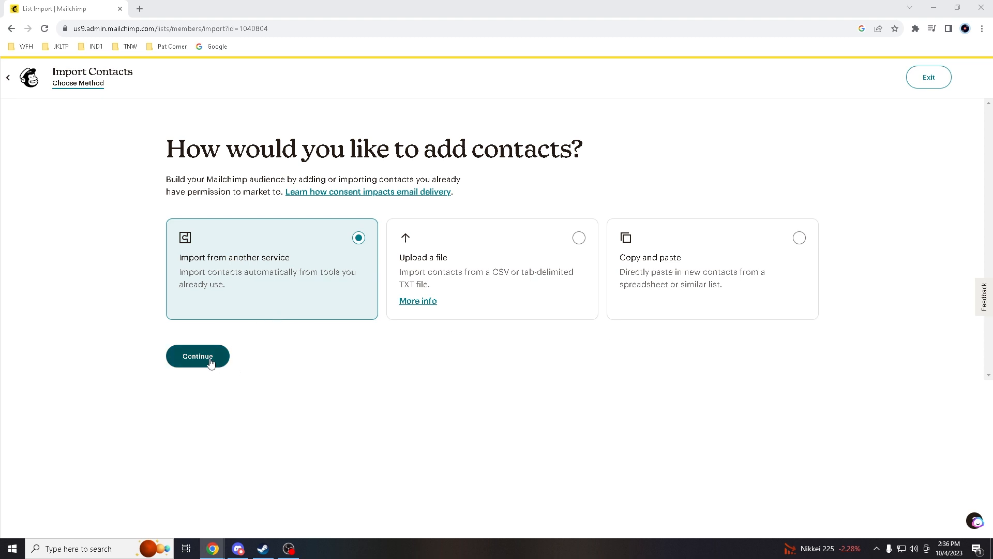
- Continue with 'Import from another service' to list integrations like Zapier and Shopify
{"action": "left_click", "coordinate": [197, 356]}
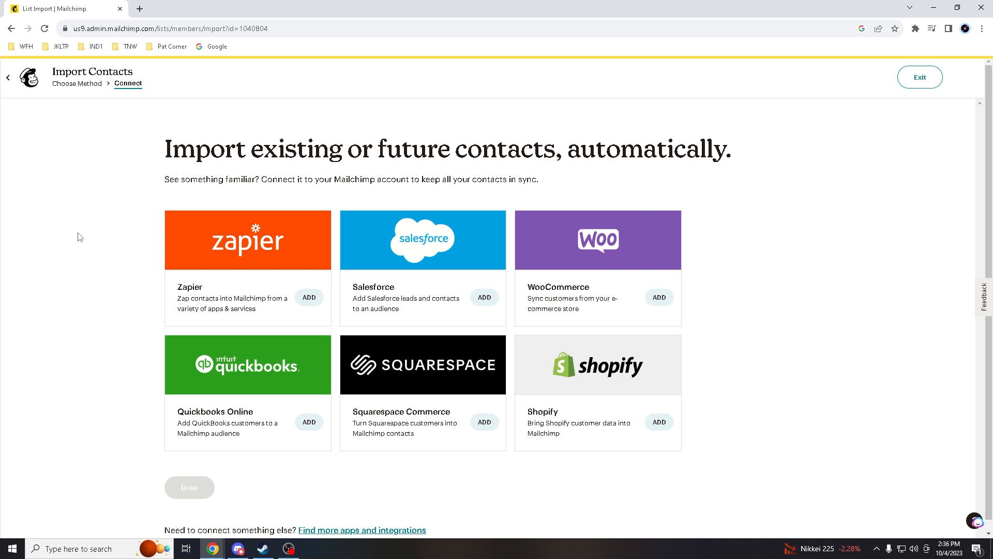
{"action": "mouse_move", "coordinate": [91, 236]}
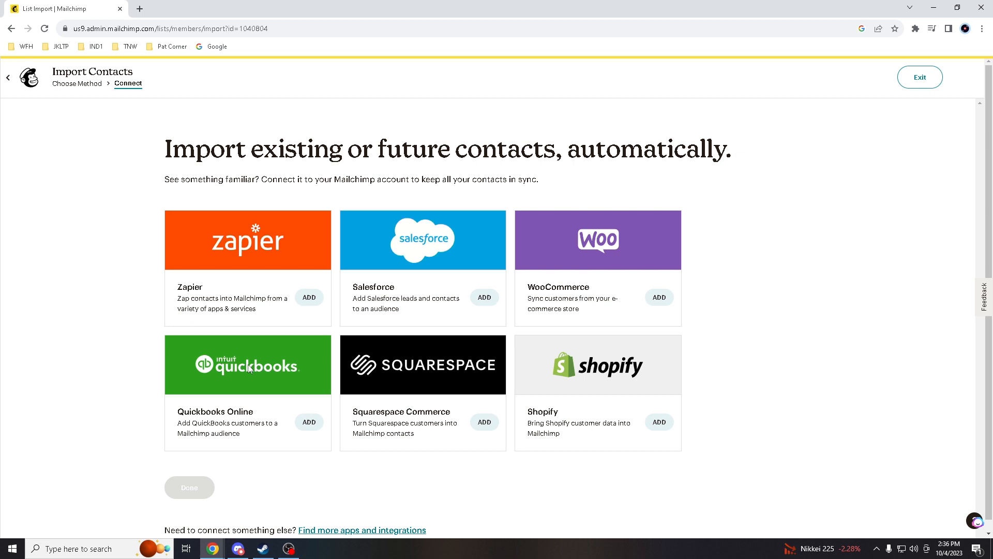
{"action": "mouse_move", "coordinate": [80, 344]}
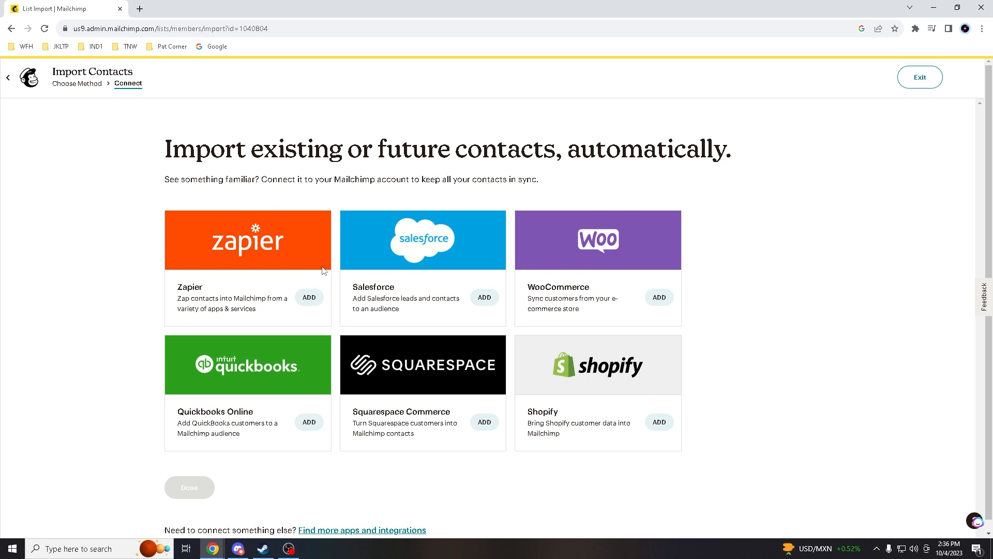
{"action": "mouse_move", "coordinate": [152, 176]}
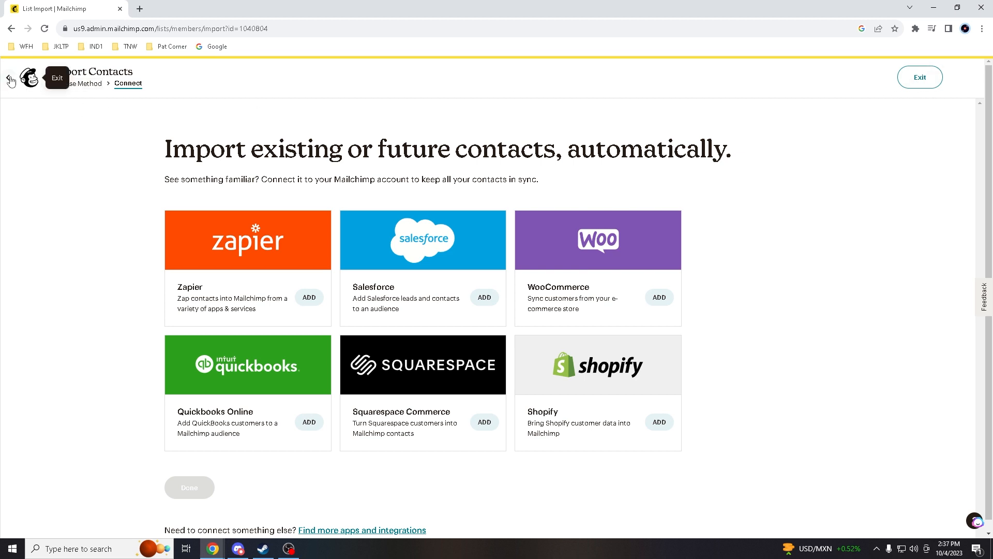
- Exit the service import, restart Add Contacts and continue with 'Upload a file'
{"action": "left_click", "coordinate": [919, 76]}
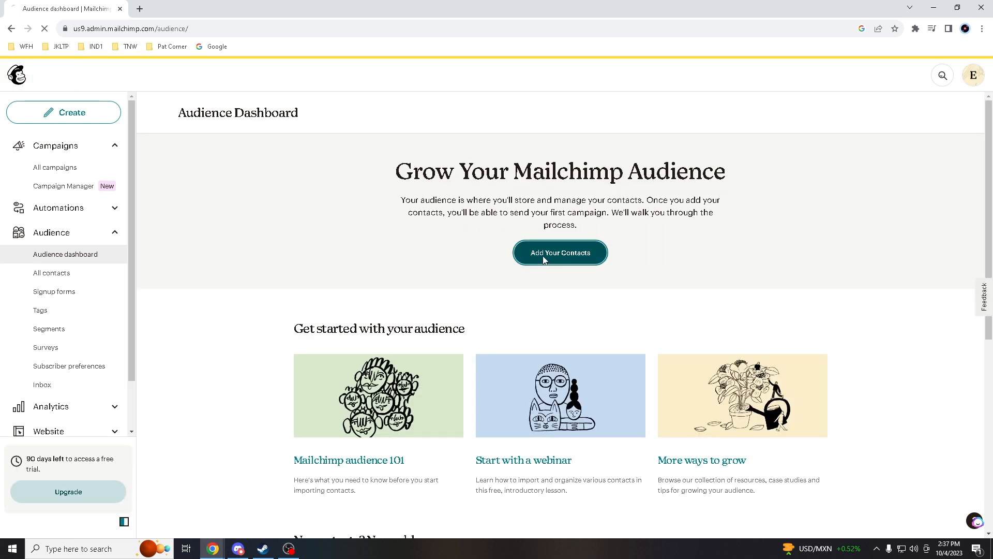
{"action": "left_click", "coordinate": [560, 252]}
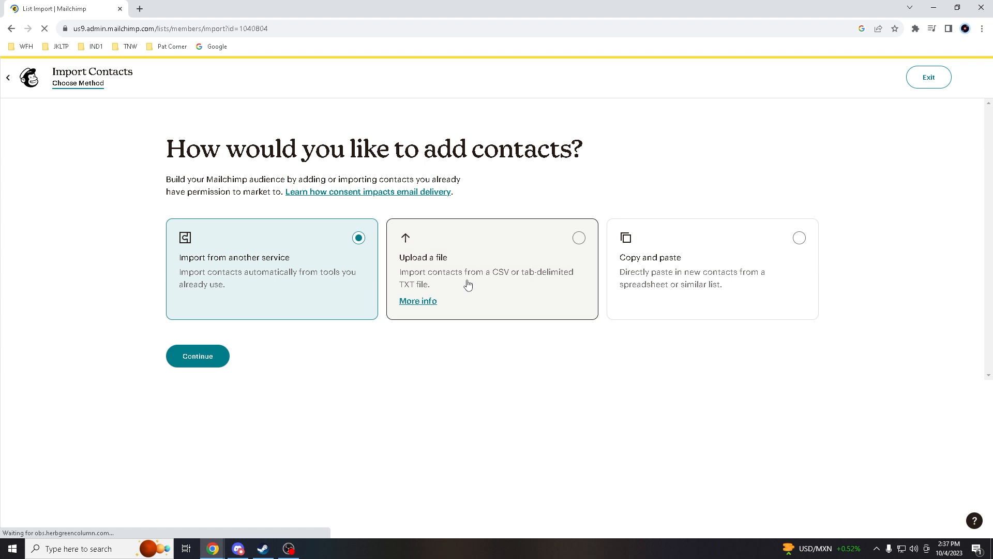
{"action": "left_click", "coordinate": [492, 269]}
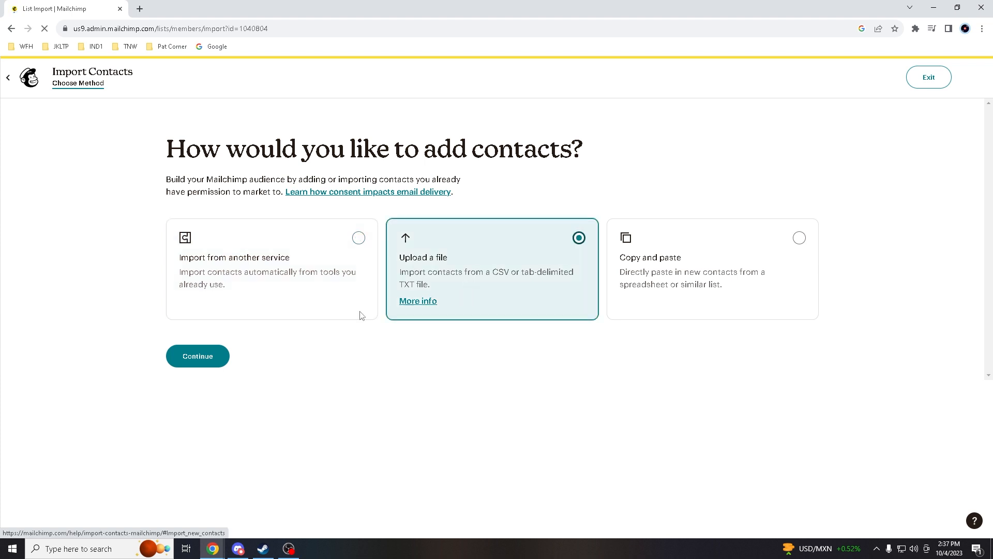
{"action": "left_click", "coordinate": [197, 355]}
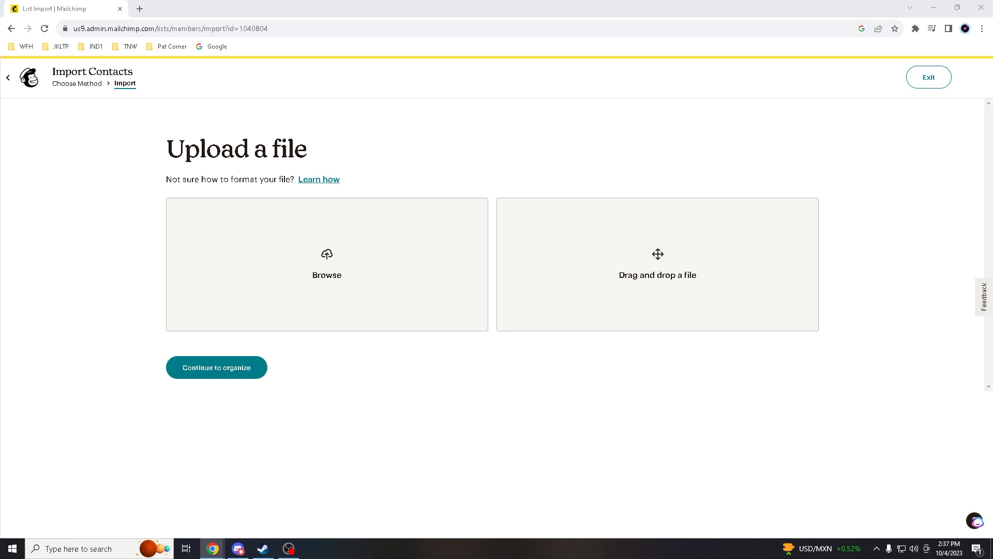
{"action": "mouse_move", "coordinate": [635, 267]}
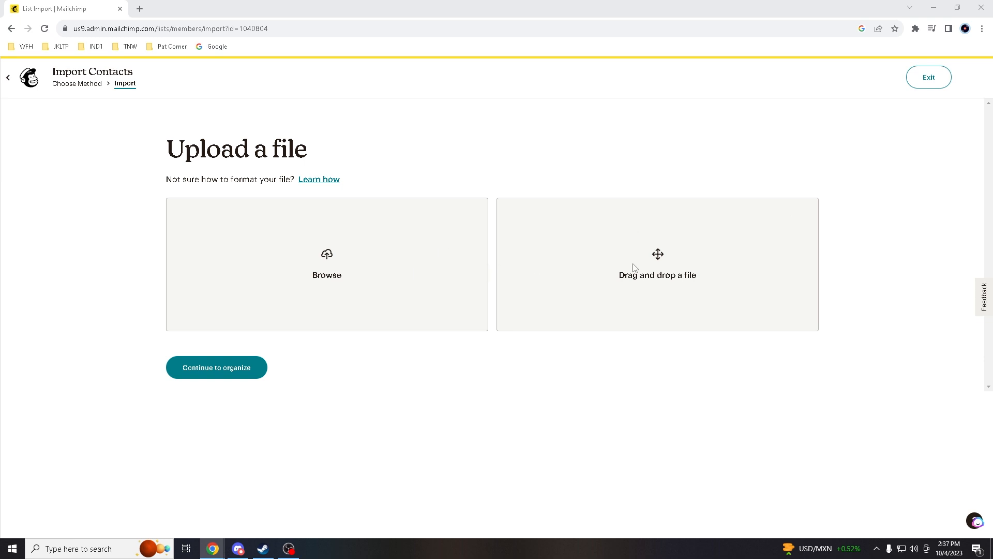
{"action": "mouse_move", "coordinate": [434, 231]}
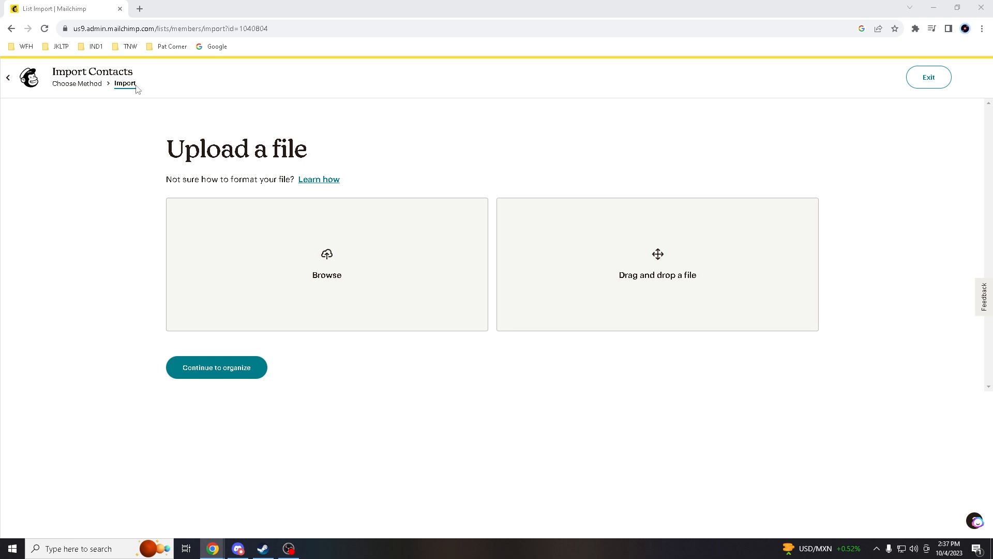
- Exit the file upload, restart Add Contacts with 'Copy and paste', then exit that import too
{"action": "left_click", "coordinate": [927, 76]}
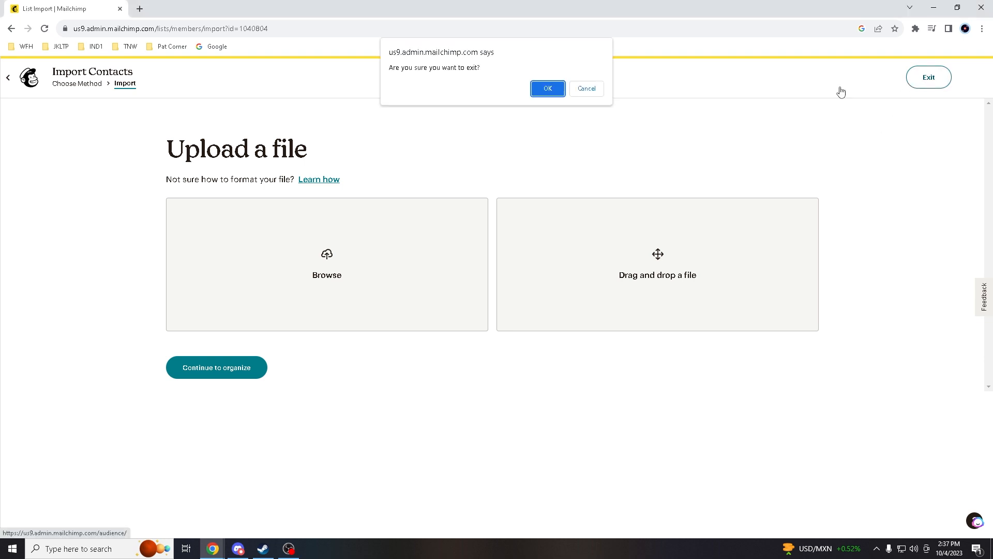
{"action": "left_click", "coordinate": [546, 88]}
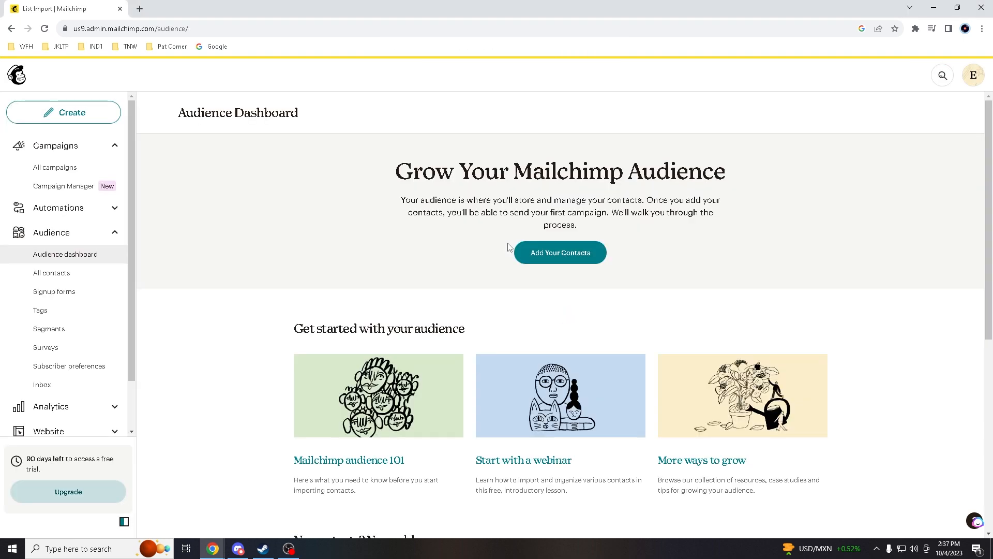
{"action": "left_click", "coordinate": [560, 253]}
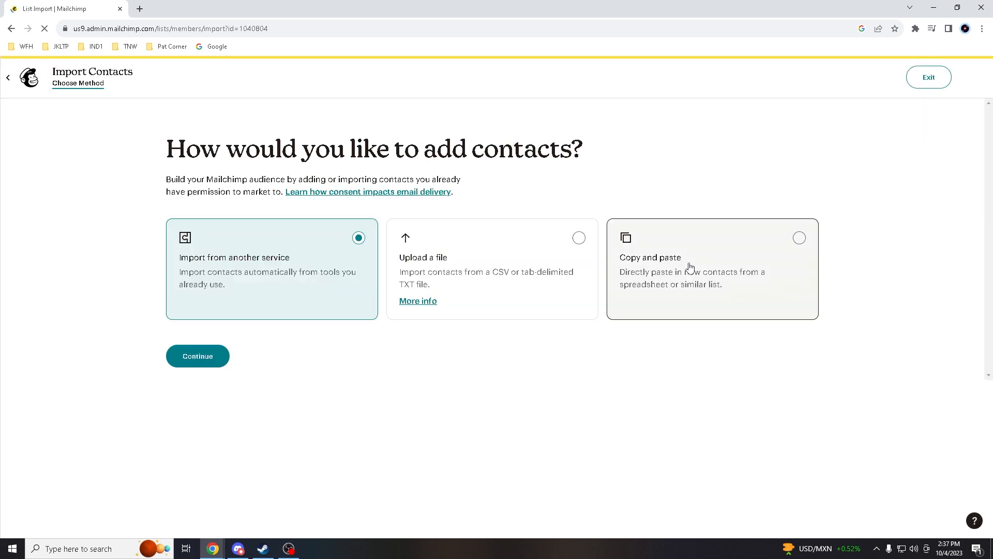
{"action": "left_click", "coordinate": [196, 354]}
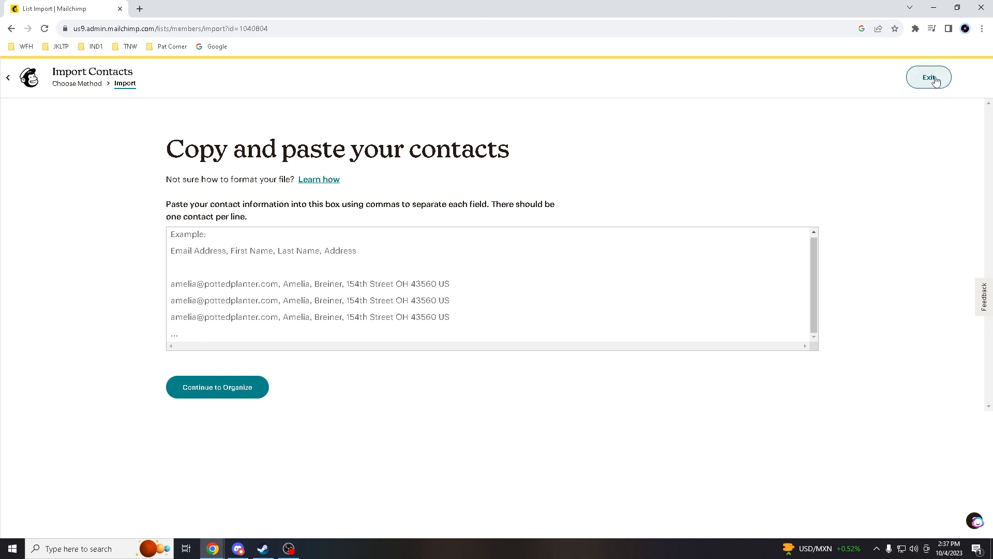
{"action": "left_click", "coordinate": [928, 76]}
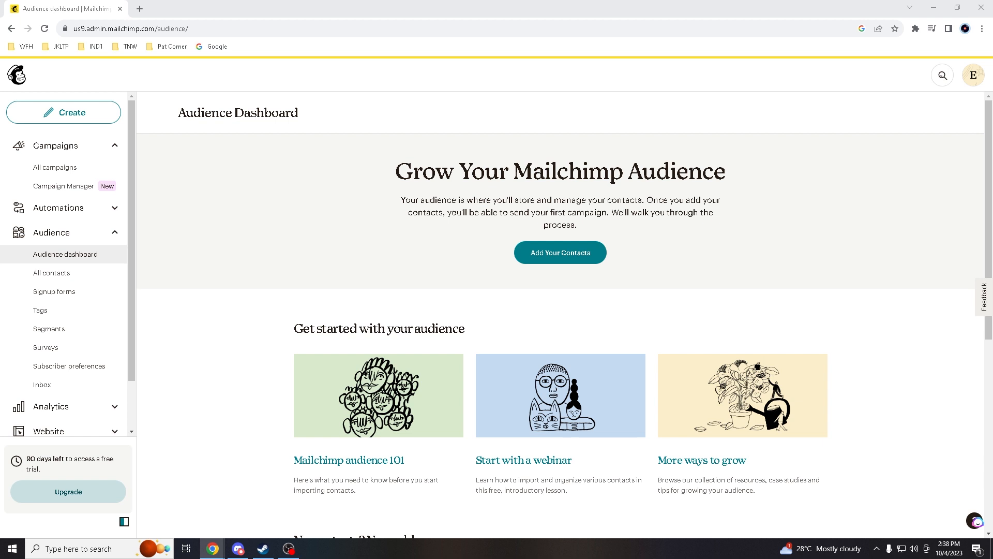
{"action": "mouse_move", "coordinate": [247, 374]}
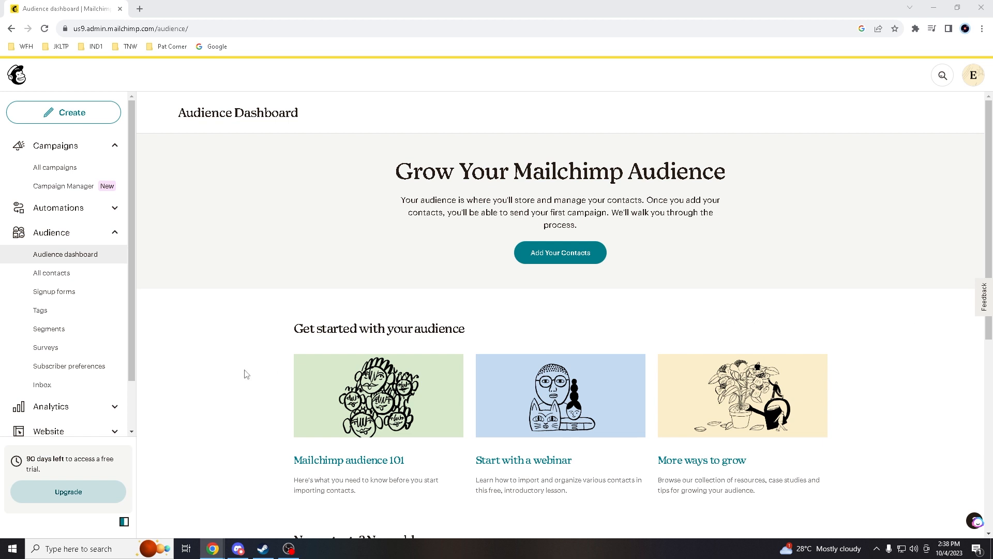
- Scroll the Audience Dashboard down to the getting-started resources and signup form options
{"action": "scroll", "scroll_direction": "down", "scroll_amount": 3}
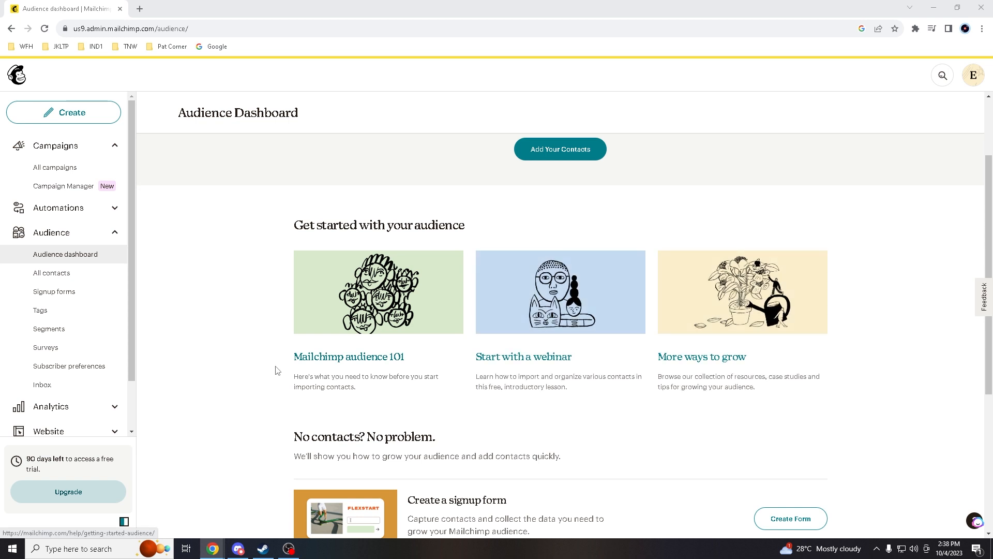
{"action": "scroll", "scroll_direction": "down", "scroll_amount": 3}
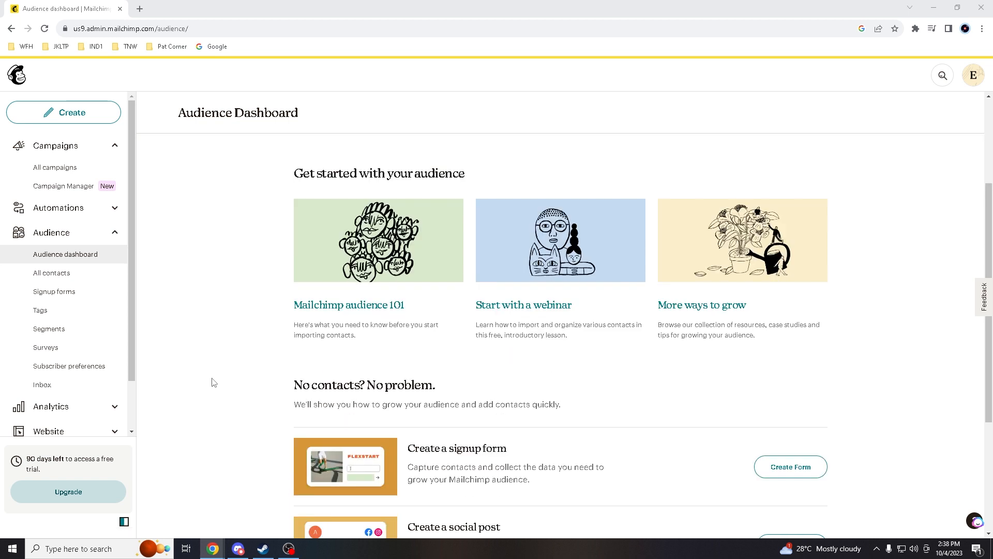
{"action": "mouse_move", "coordinate": [802, 344]}
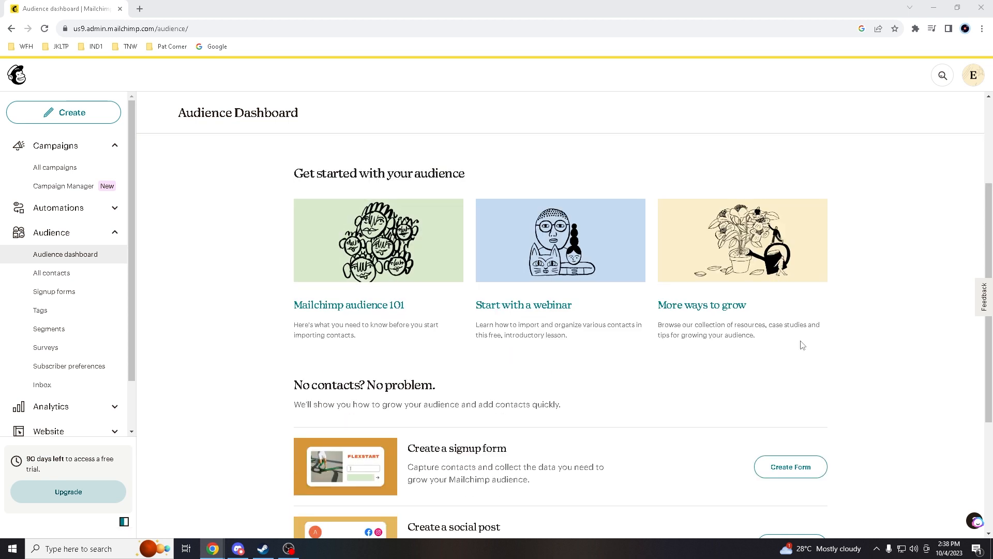